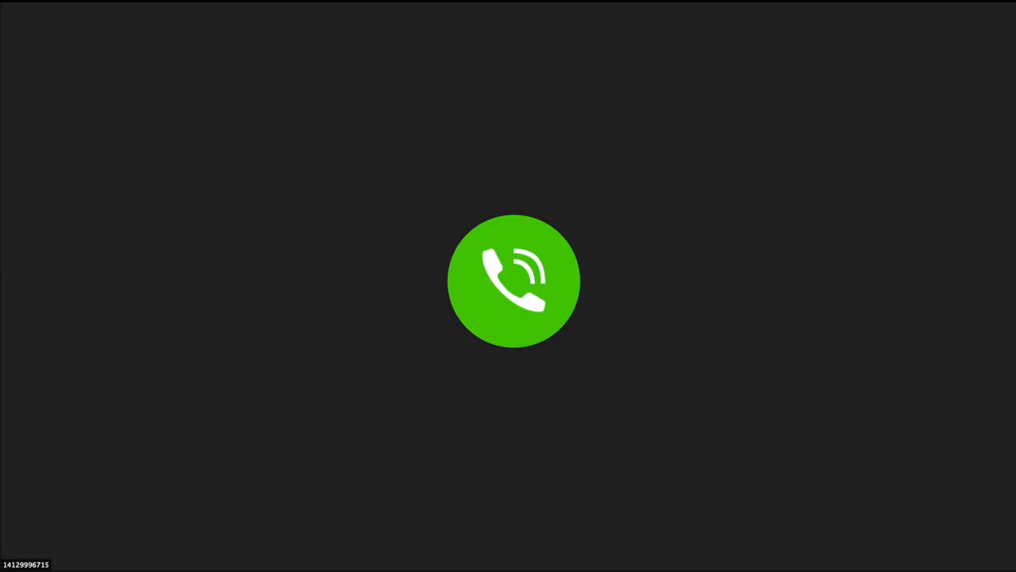
Bring the meeting window forward so the participant's live camera feed shows after the dial-in connects
{"action": "left_click", "coordinate": [514, 280]}
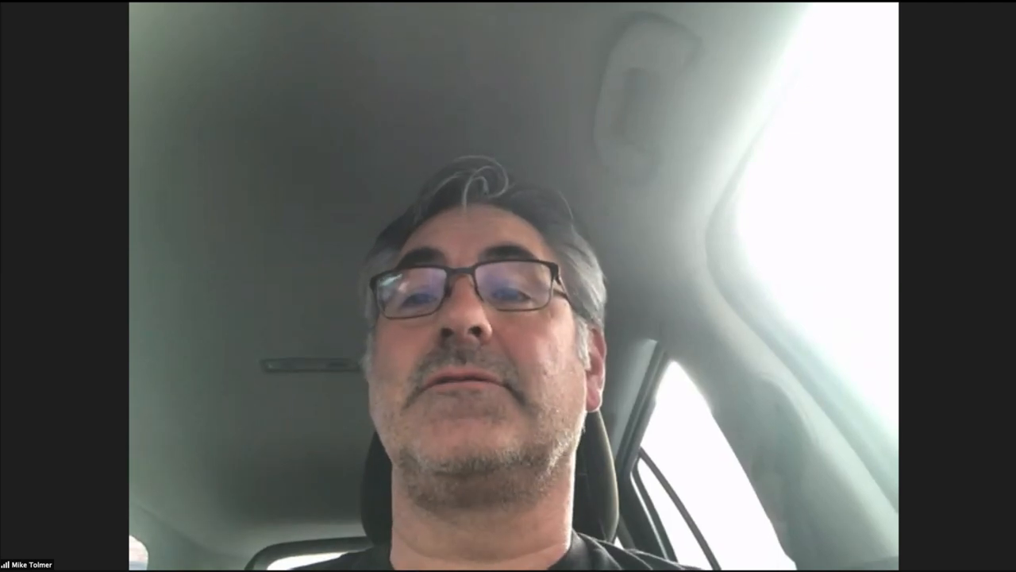